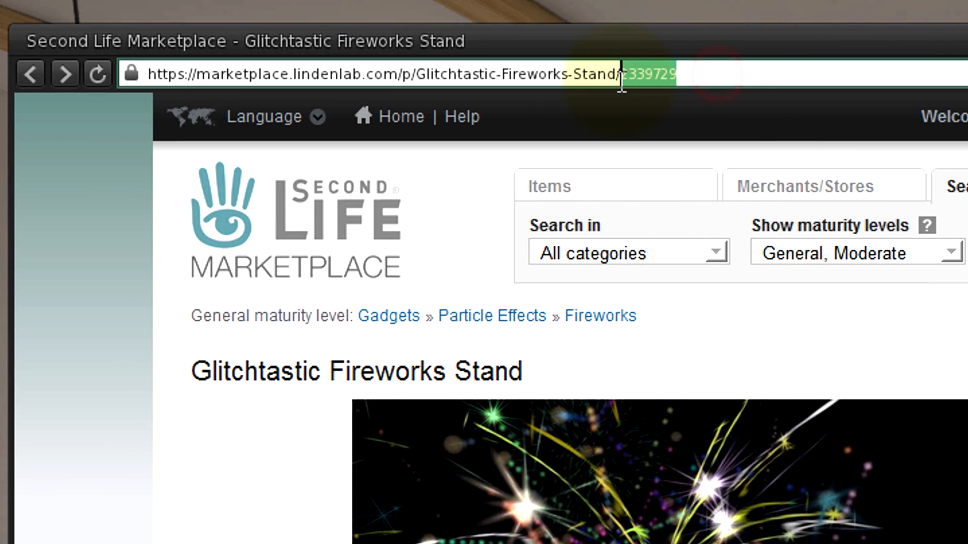
Step: Copy the Glitchtastic Fireworks Stand listing ID 2339729 from the Marketplace page address
right_click(623, 83)
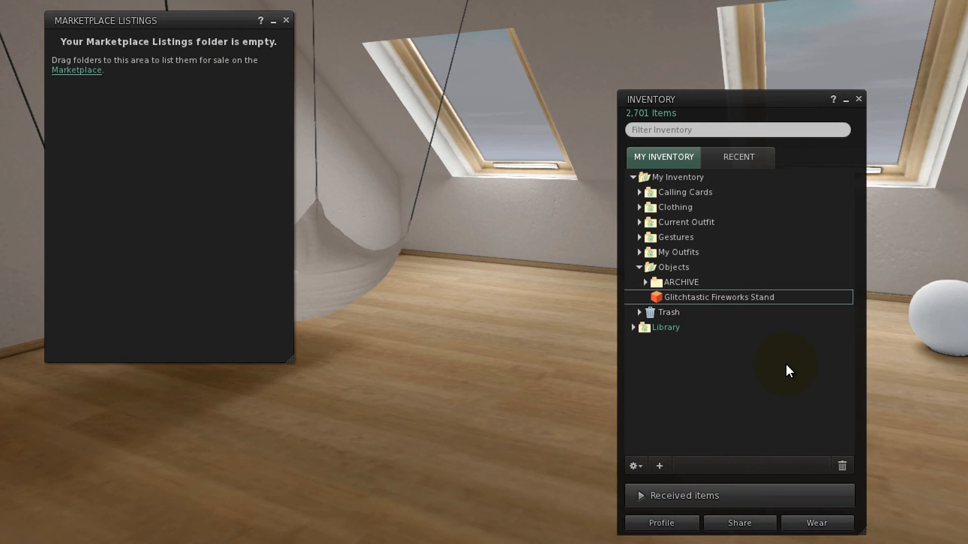
mouse_move(777, 313)
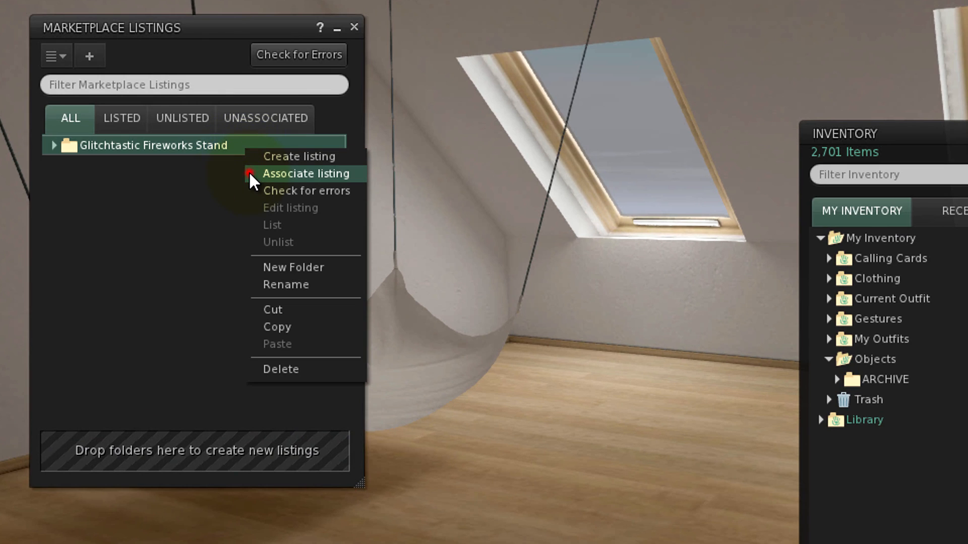
Step: Associate the Glitchtastic Fireworks Stand folder with listing ID 2339729 and return the unassociated item to inventory
click(307, 174)
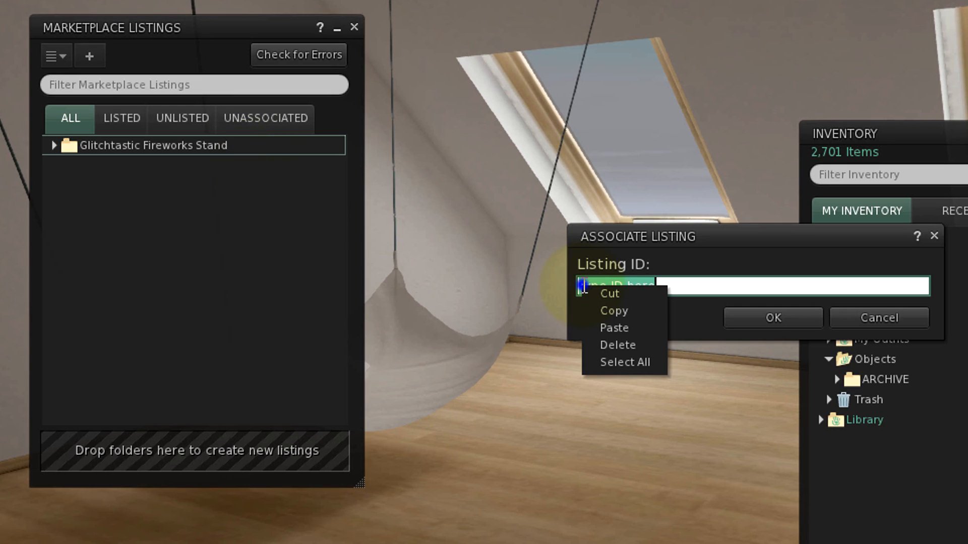
click(614, 328)
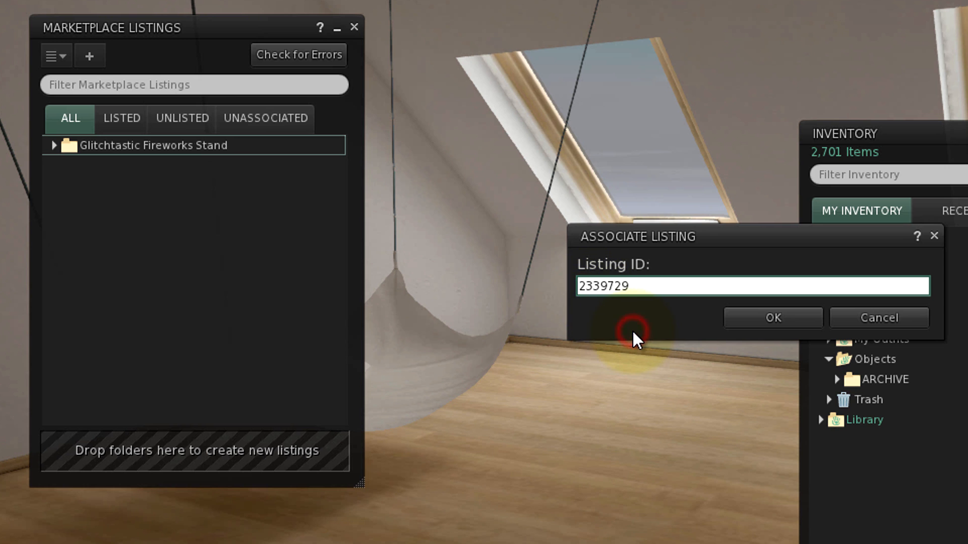
click(772, 318)
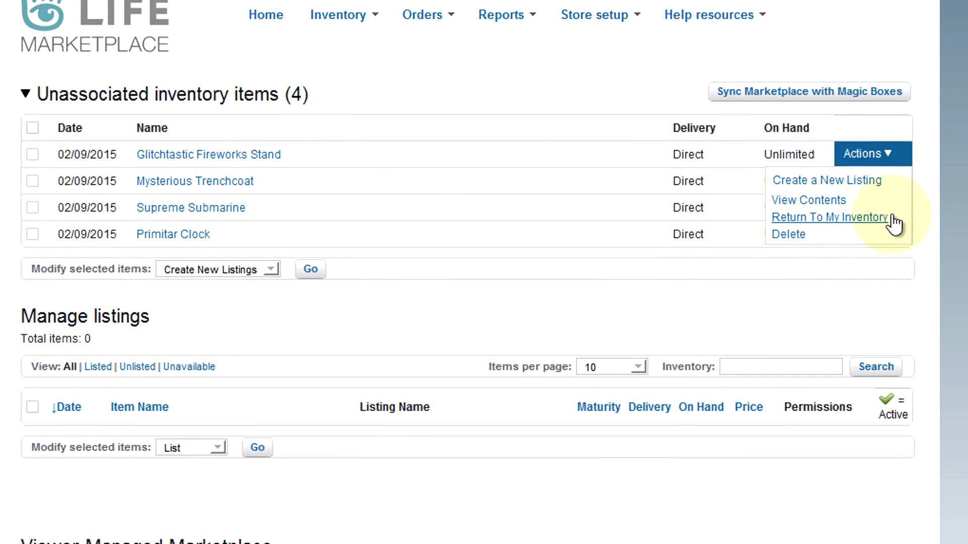
click(828, 216)
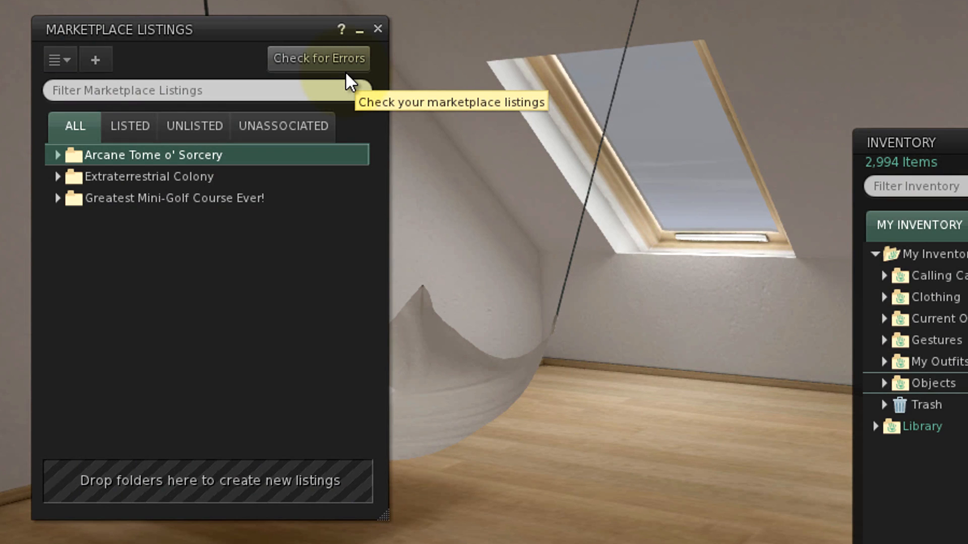
Step: Audit all listings for errors, then check Greatest Mini-Golf Course Ever! individually for a clean pass
click(317, 59)
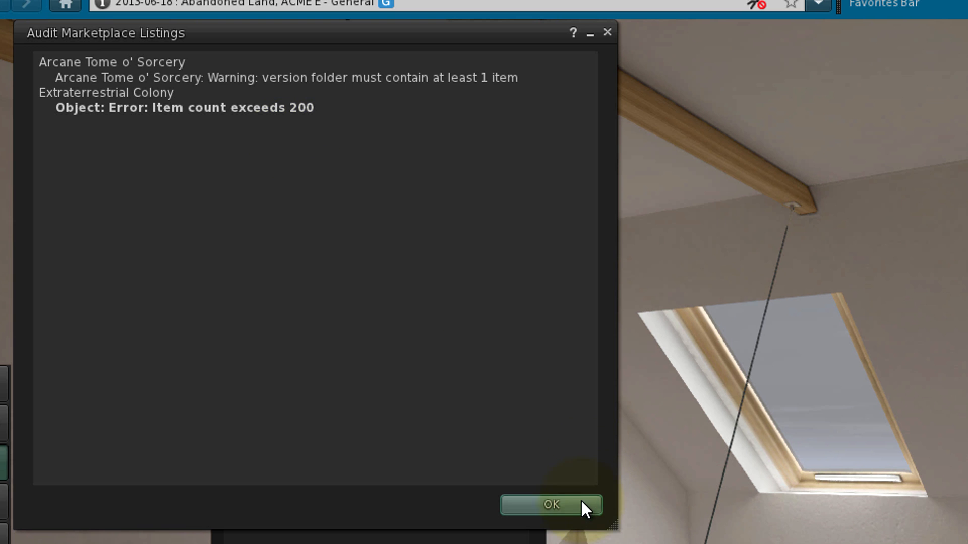
click(549, 504)
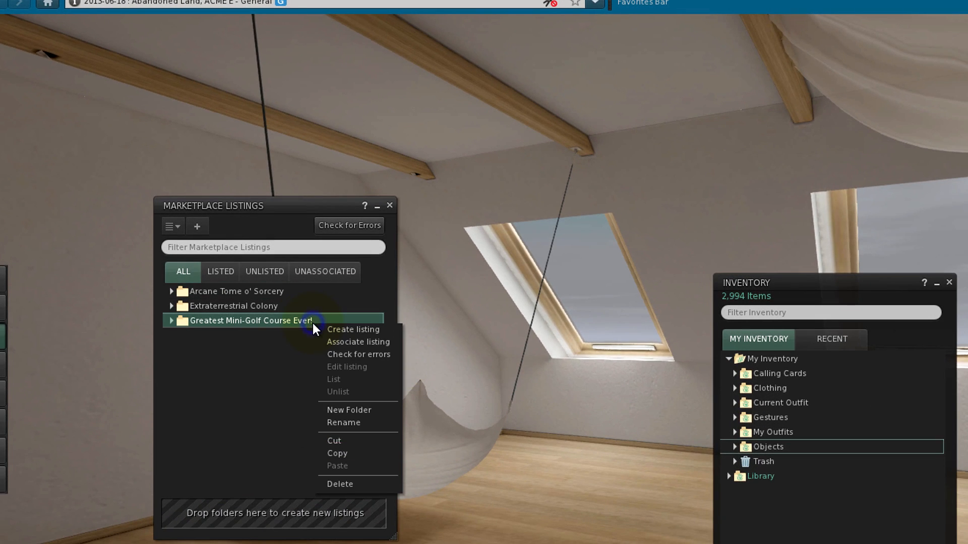
click(359, 353)
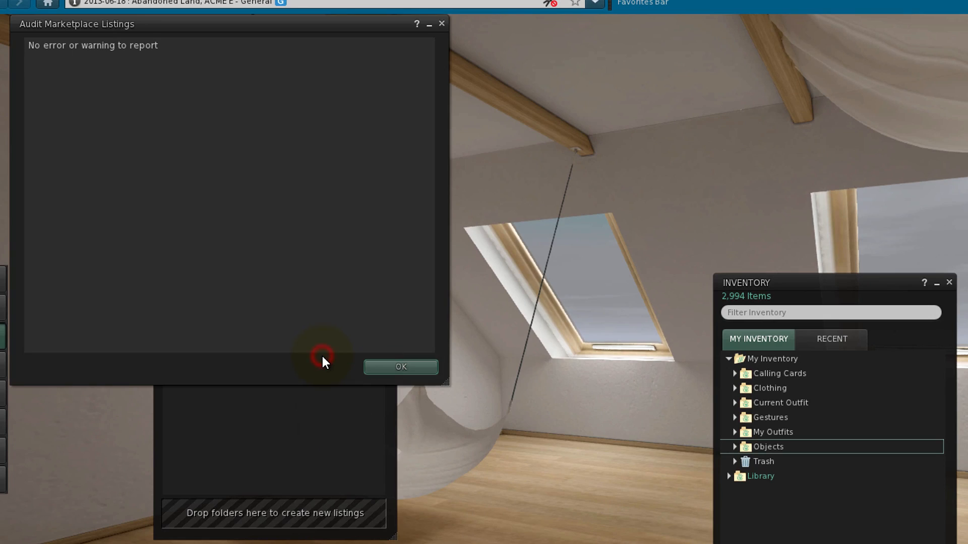